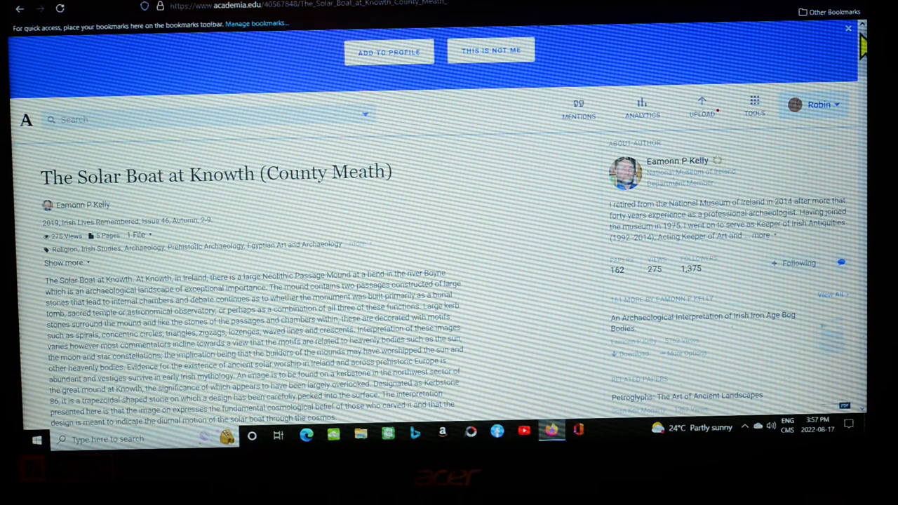
pyautogui.scroll(-3)
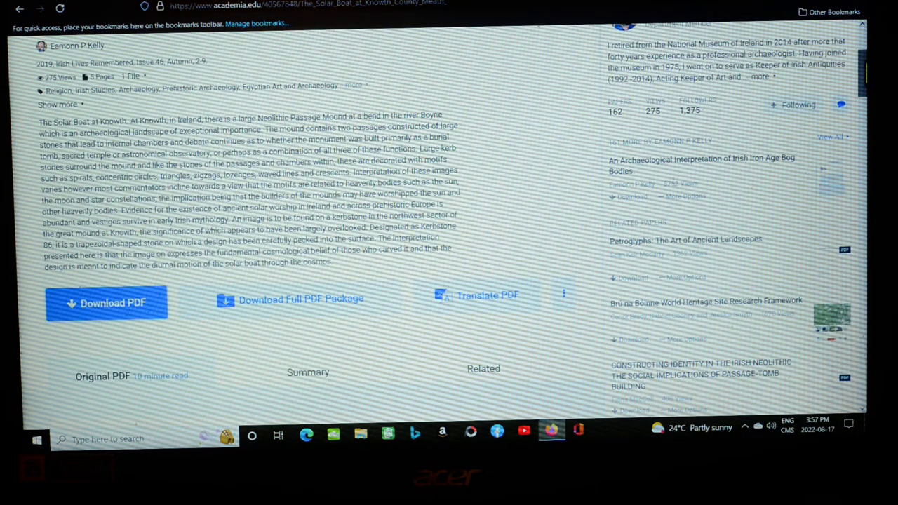
pyautogui.scroll(-3)
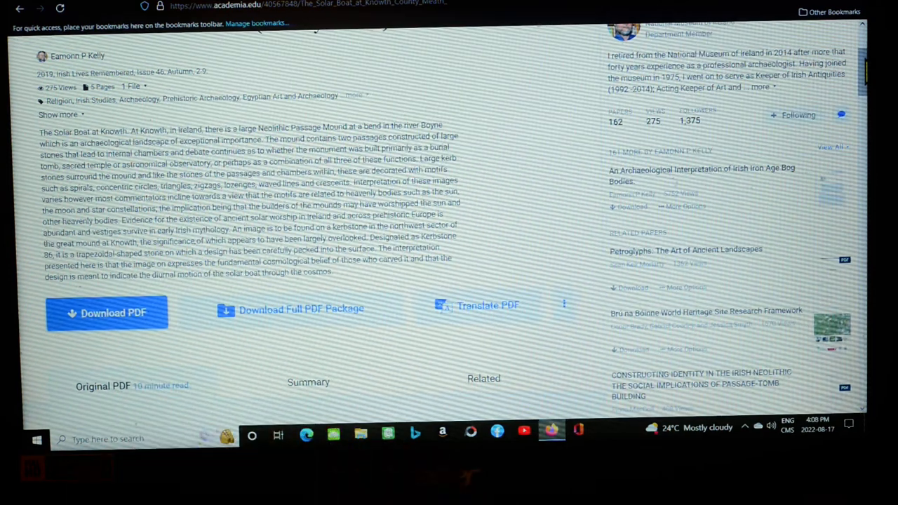
pyautogui.moveTo(847, 330)
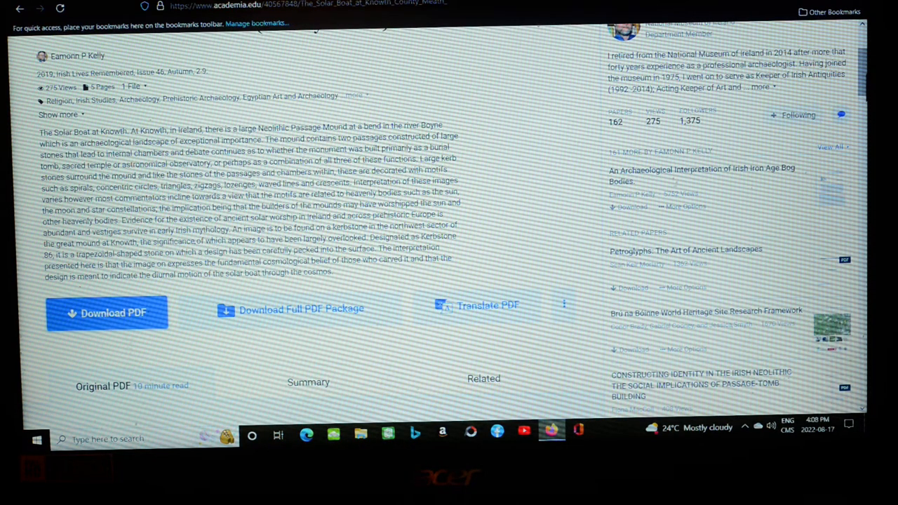
pyautogui.scroll(-3)
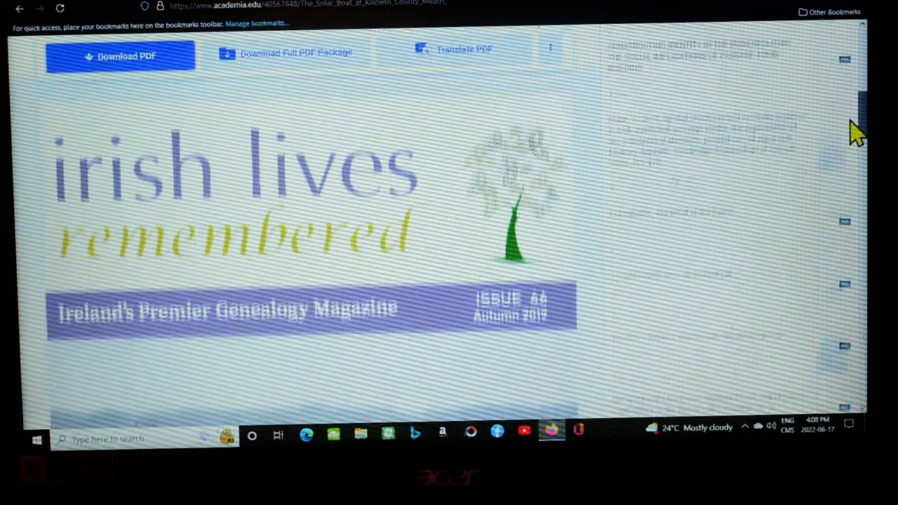
pyautogui.scroll(-3)
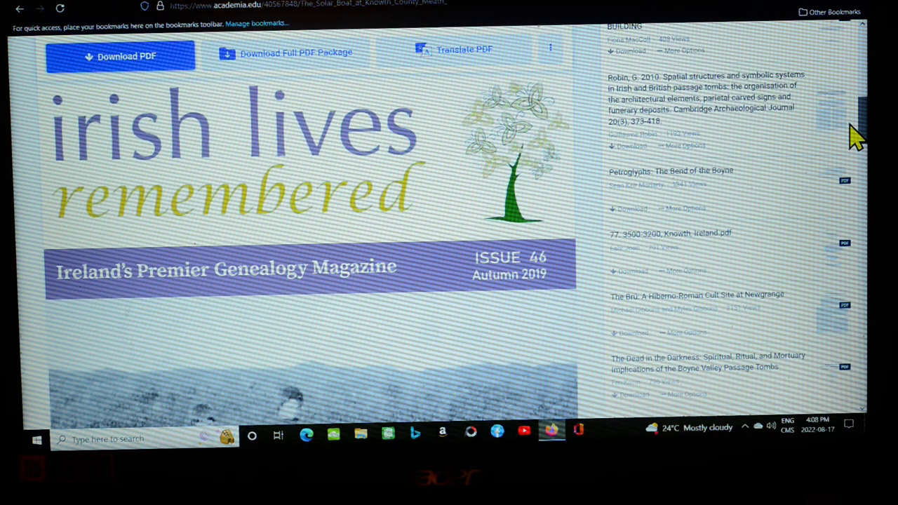
pyautogui.scroll(-3)
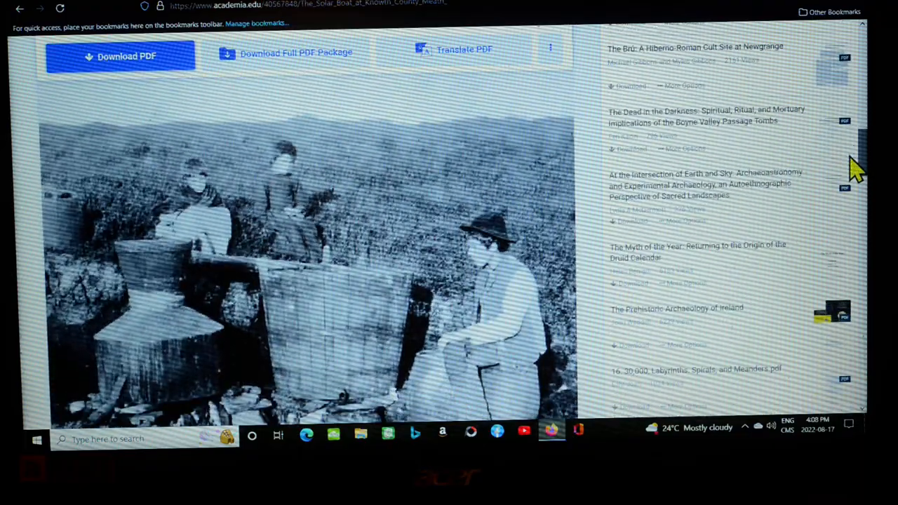
pyautogui.scroll(-3)
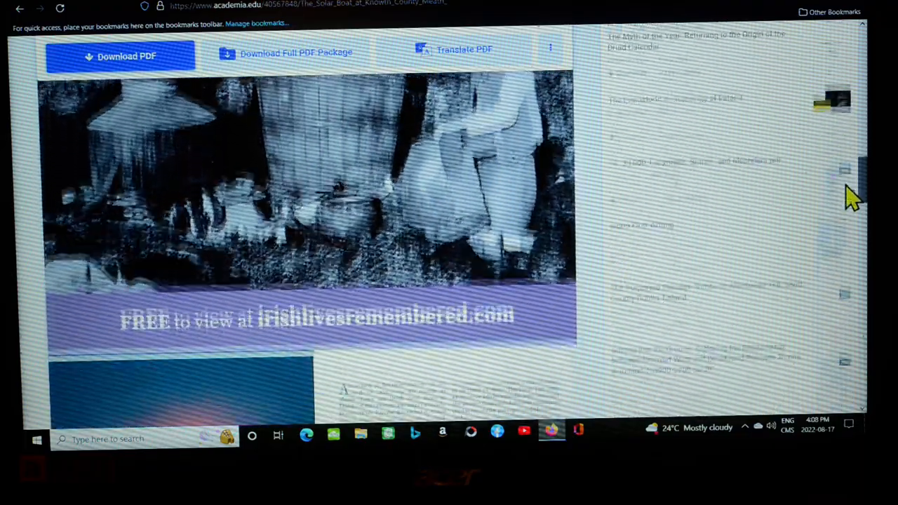
pyautogui.scroll(-3)
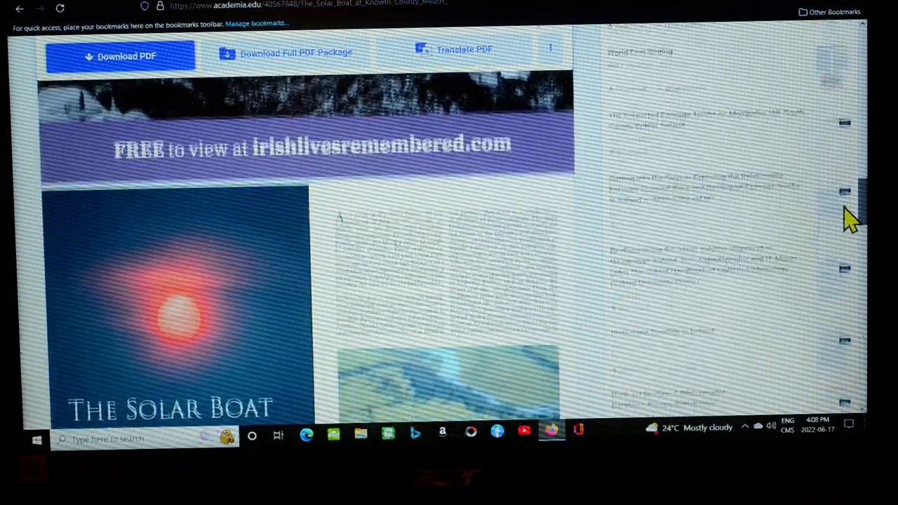
pyautogui.scroll(-3)
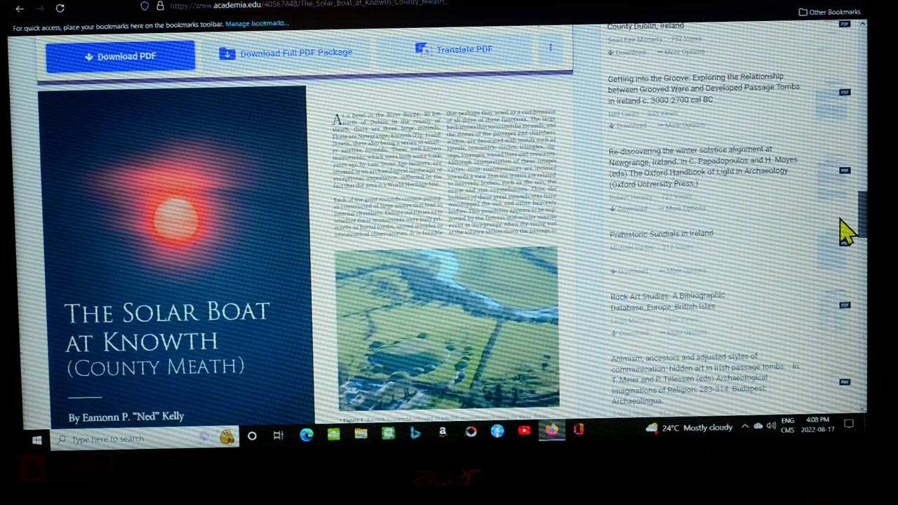
pyautogui.scroll(-3)
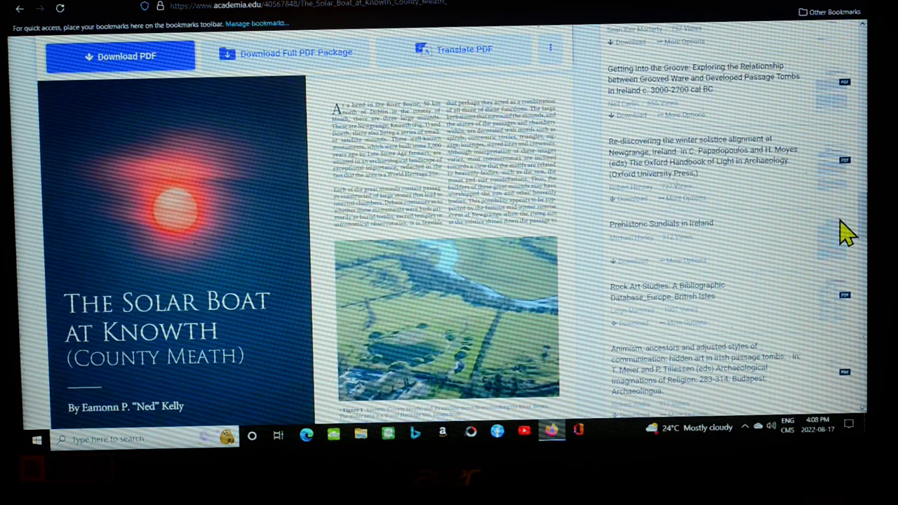